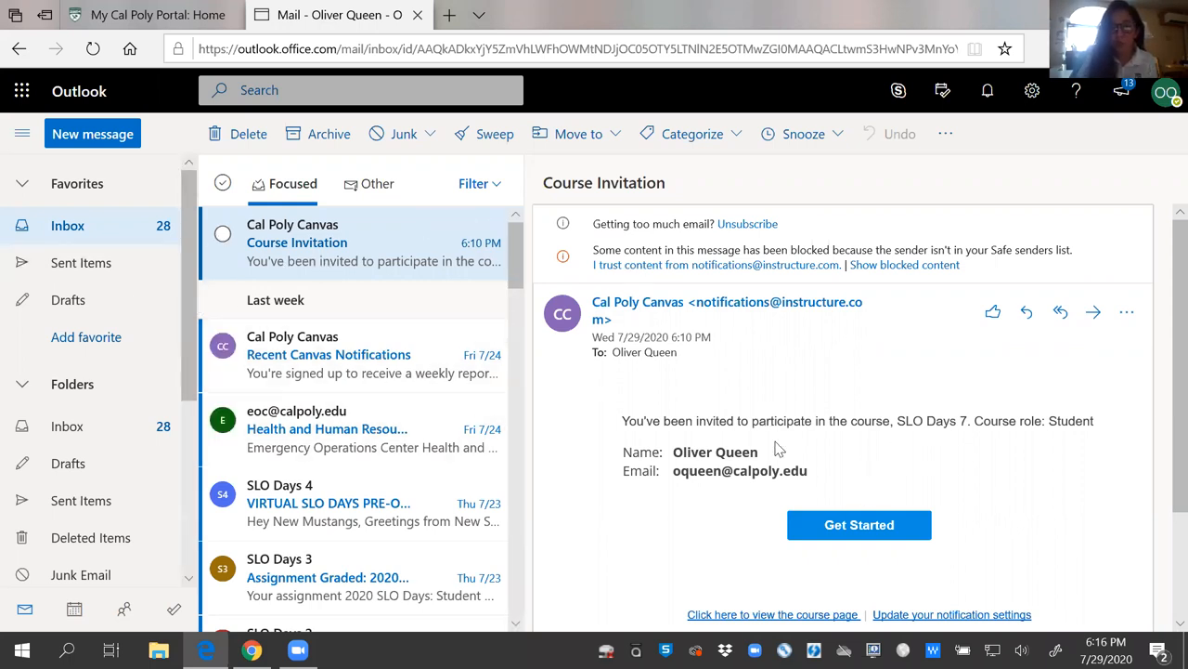
Accept the SLO Days 7 email invitation and open the 2020 SLO Days Student Pre-Orientation assignment
left_click(148, 14)
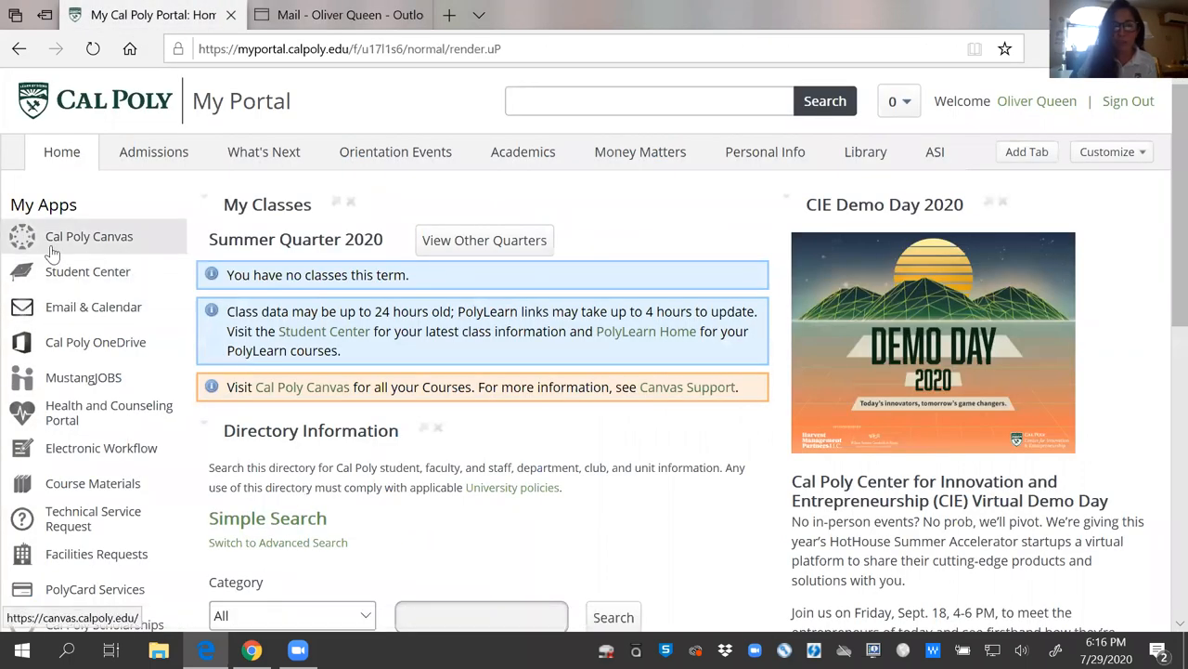
left_click(336, 15)
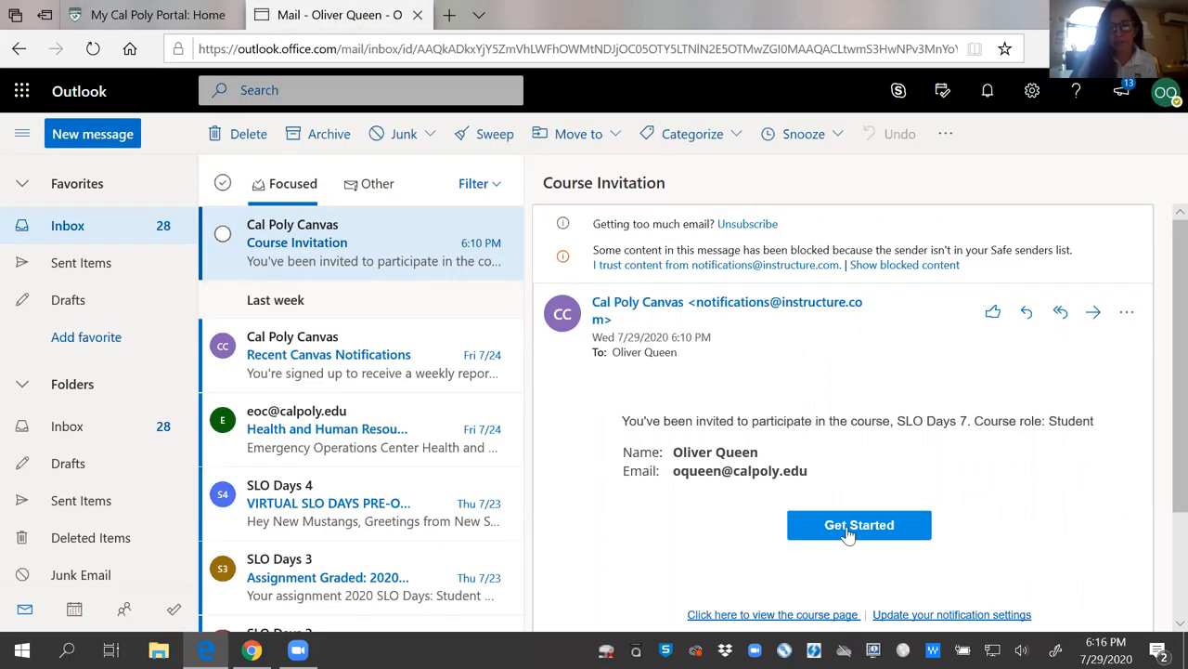
left_click(859, 525)
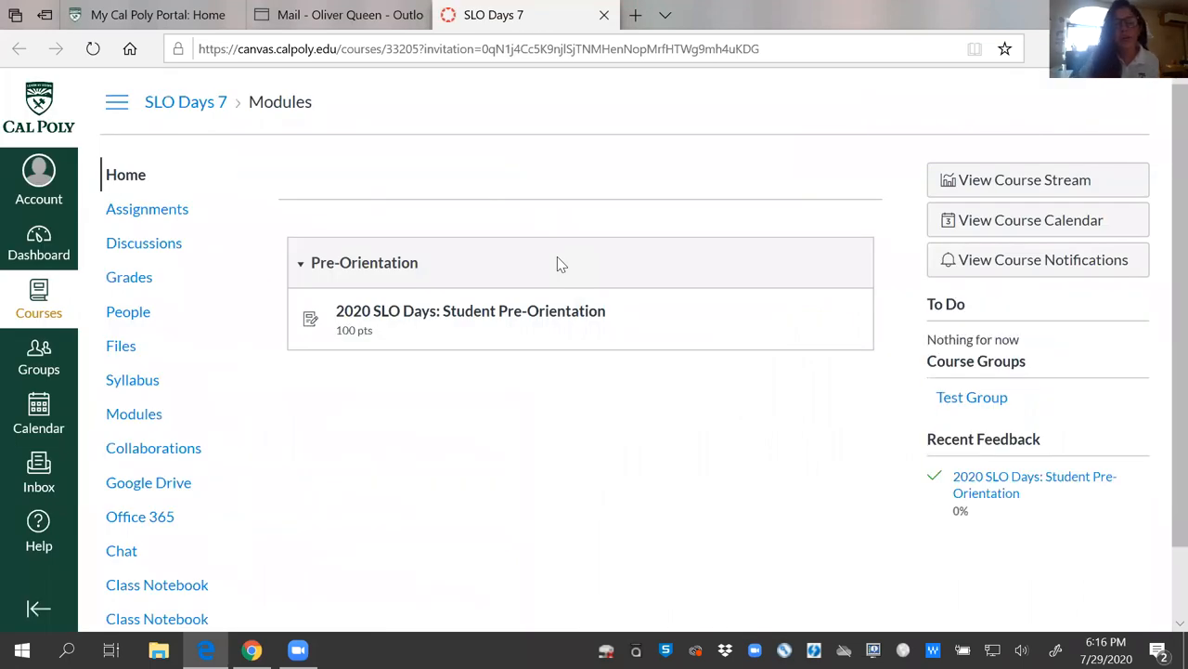
mouse_move(514, 274)
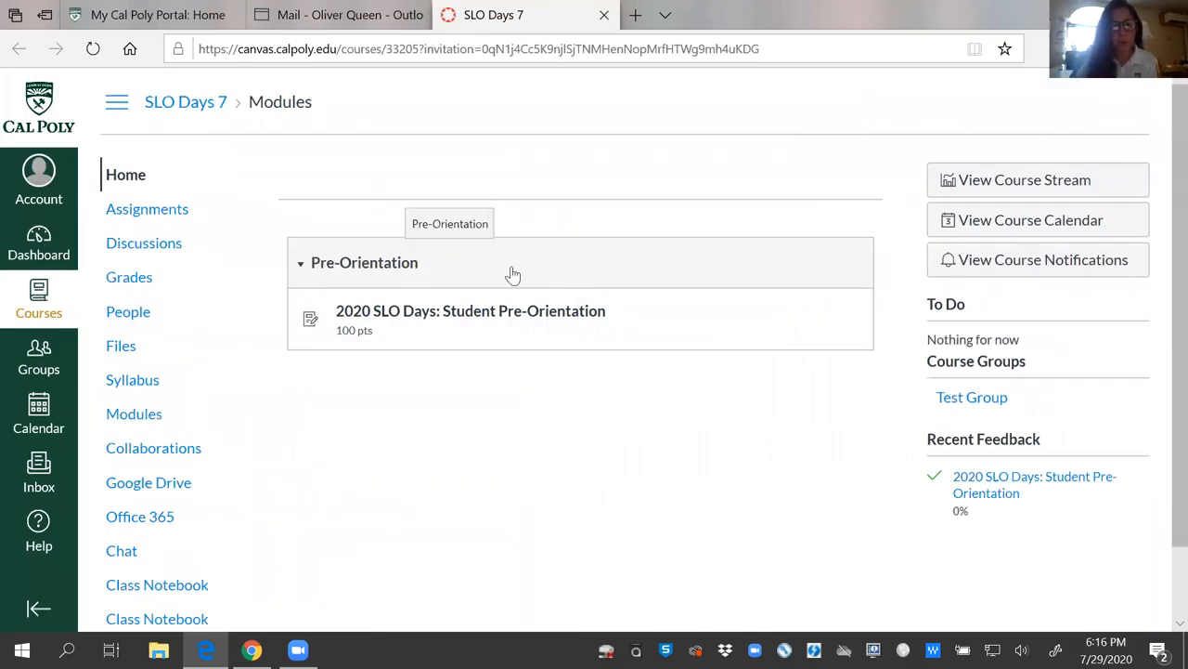
mouse_move(353, 415)
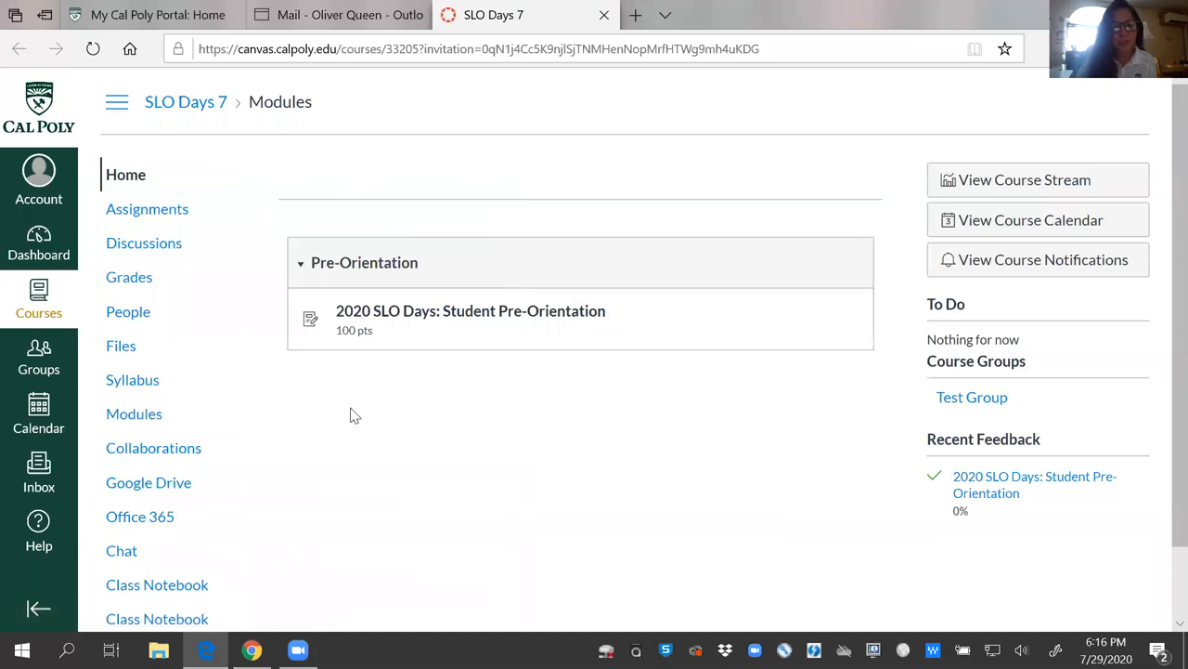
mouse_move(718, 418)
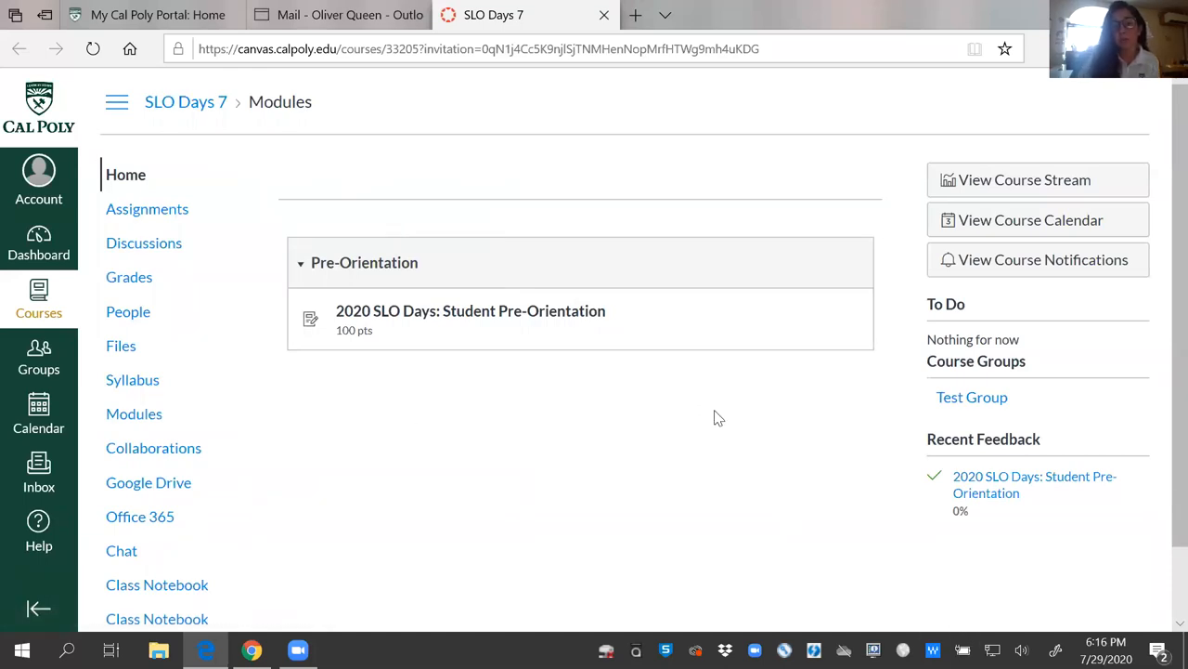
left_click(471, 310)
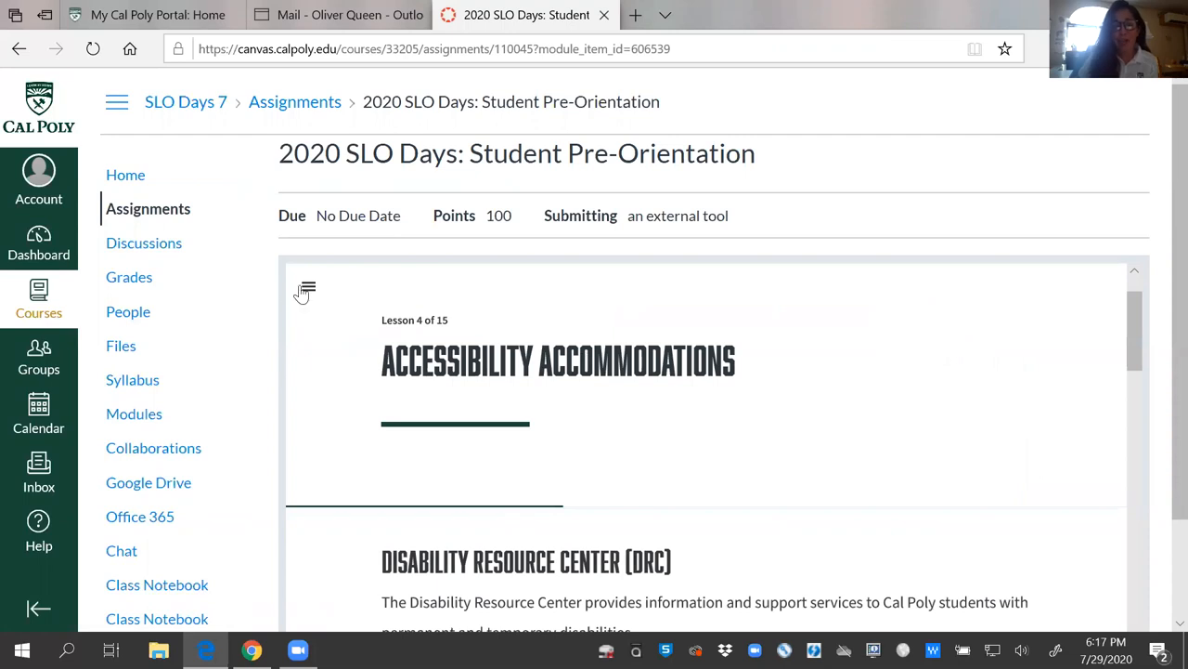
Jump from the lesson list to Lesson 7, Paving Your Path, then reach the course Discussions
left_click(307, 289)
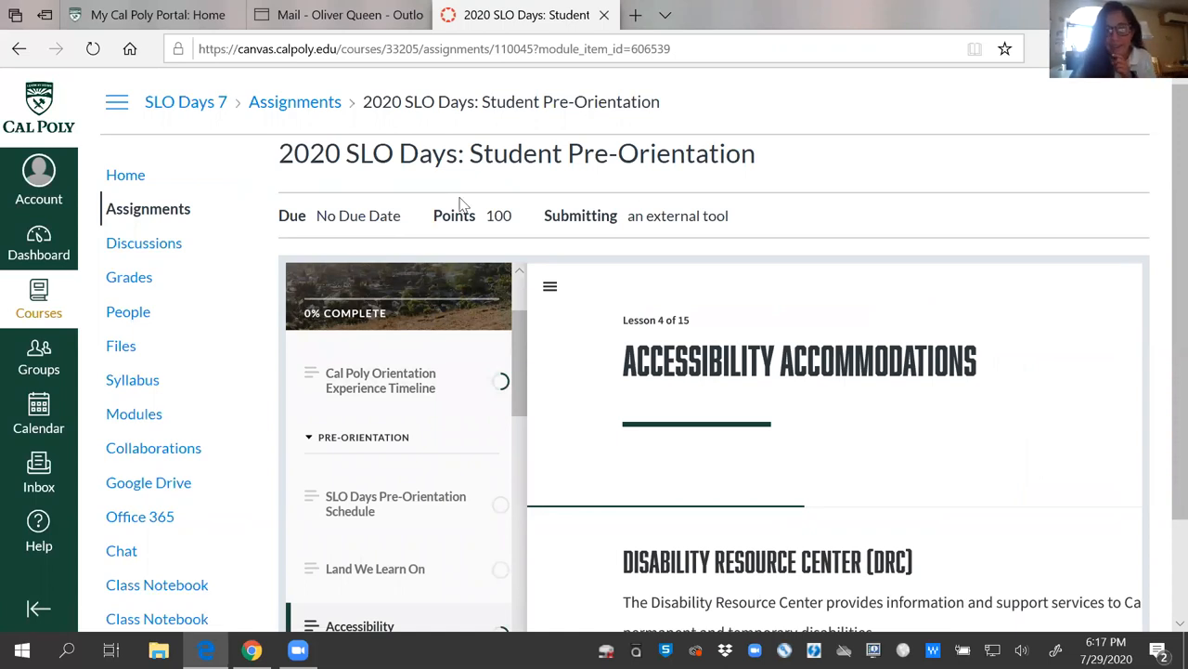
mouse_move(831, 203)
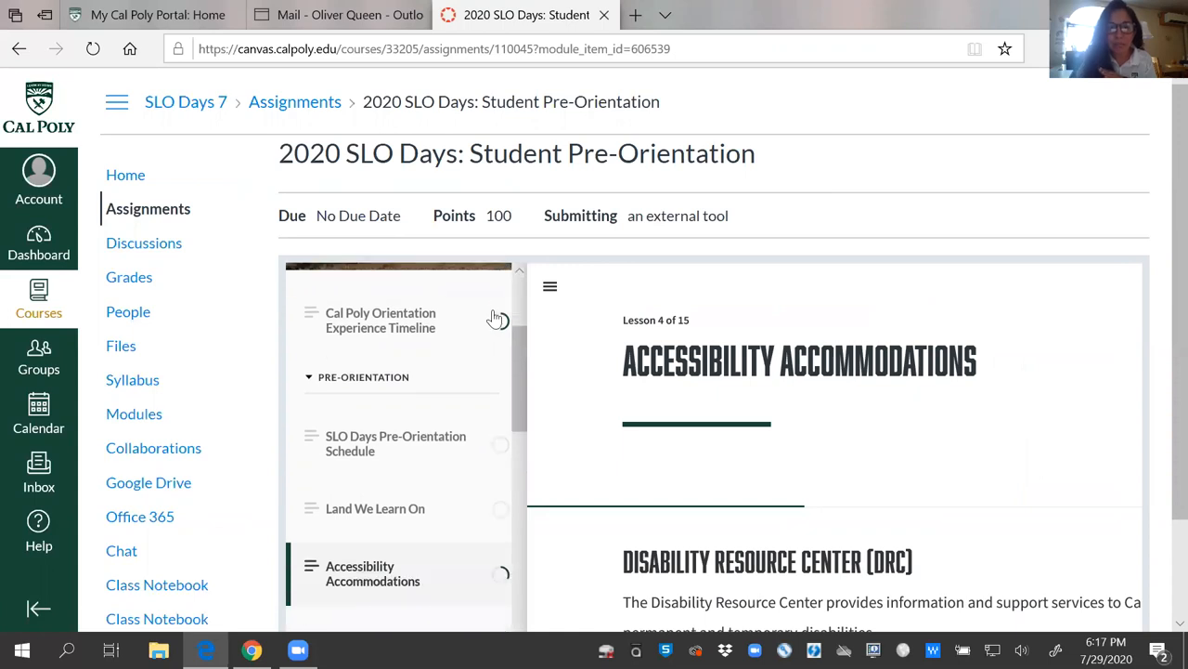
scroll("down", 3)
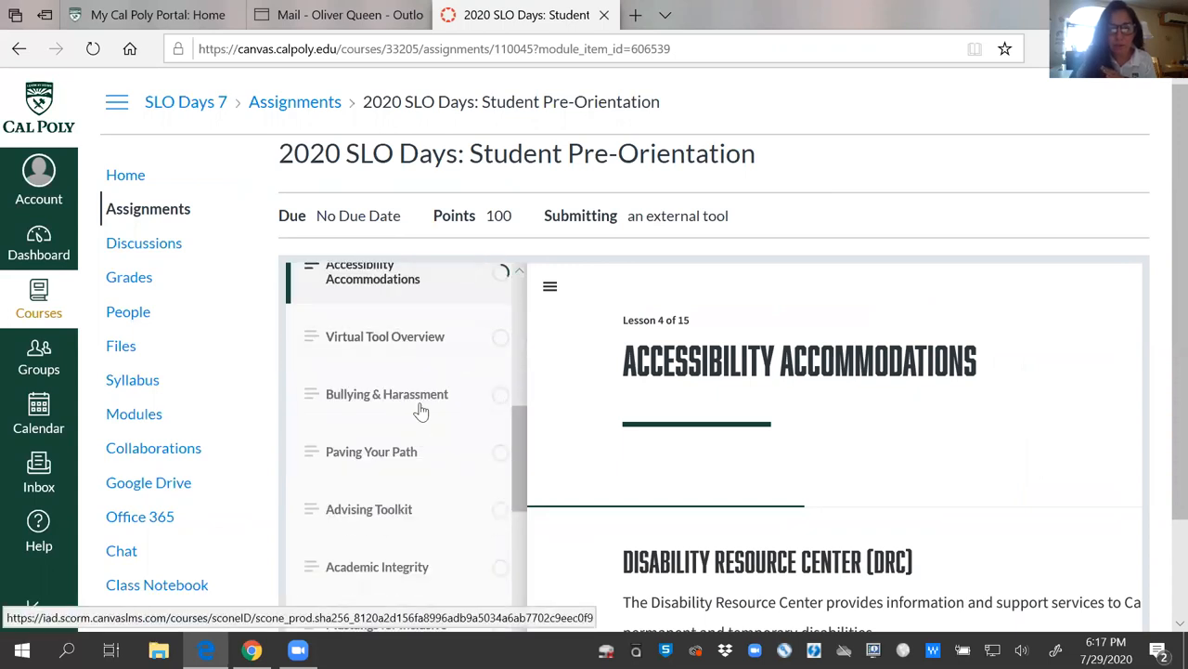
left_click(372, 451)
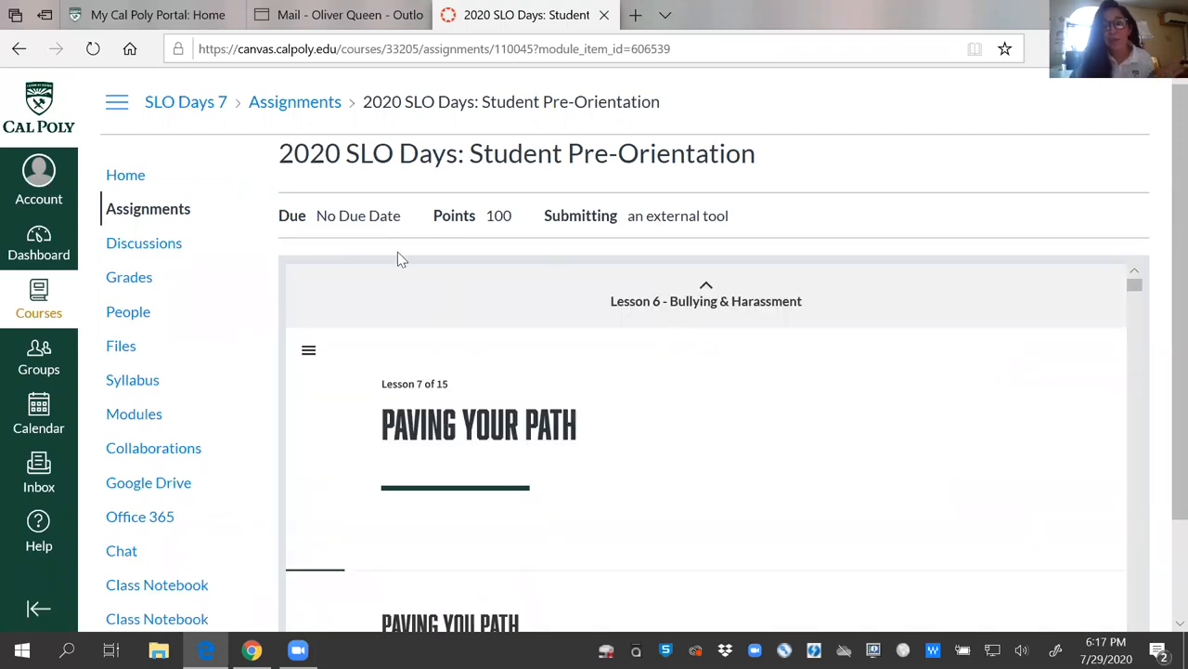
mouse_move(325, 357)
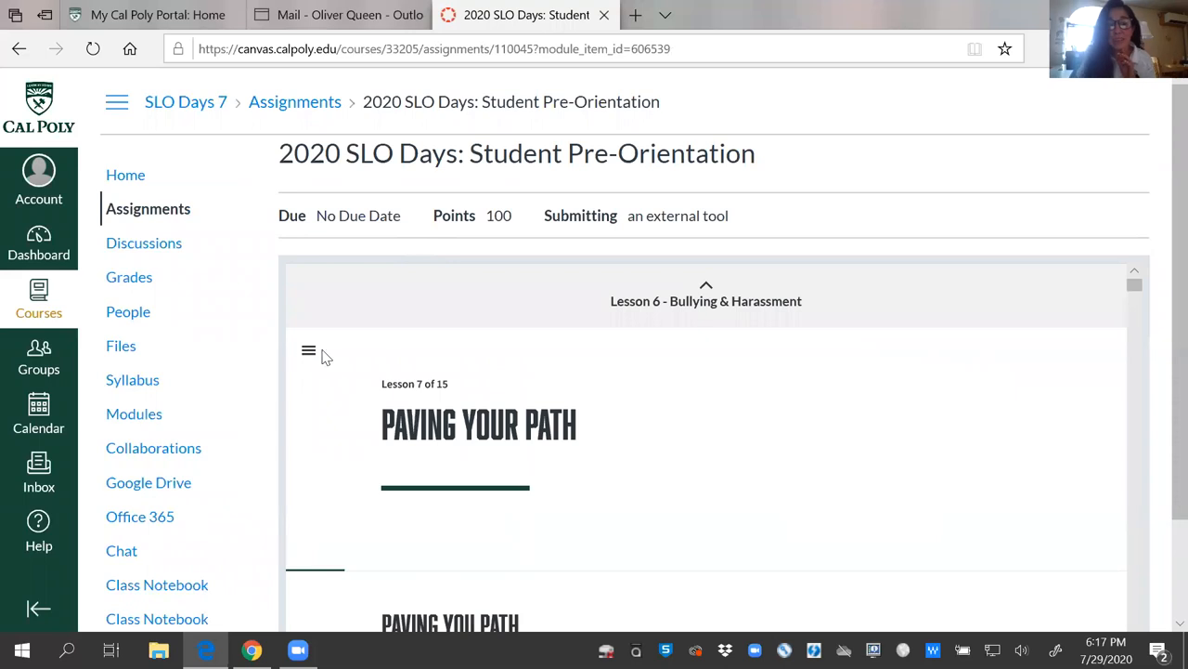
left_click(308, 350)
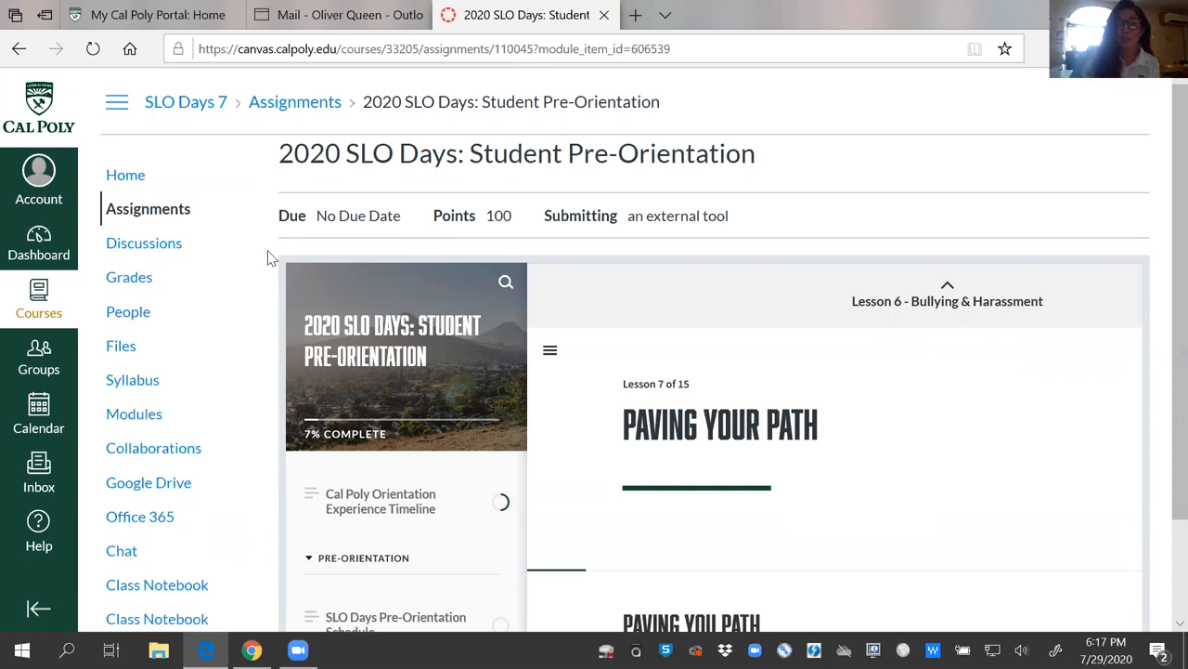
mouse_move(248, 265)
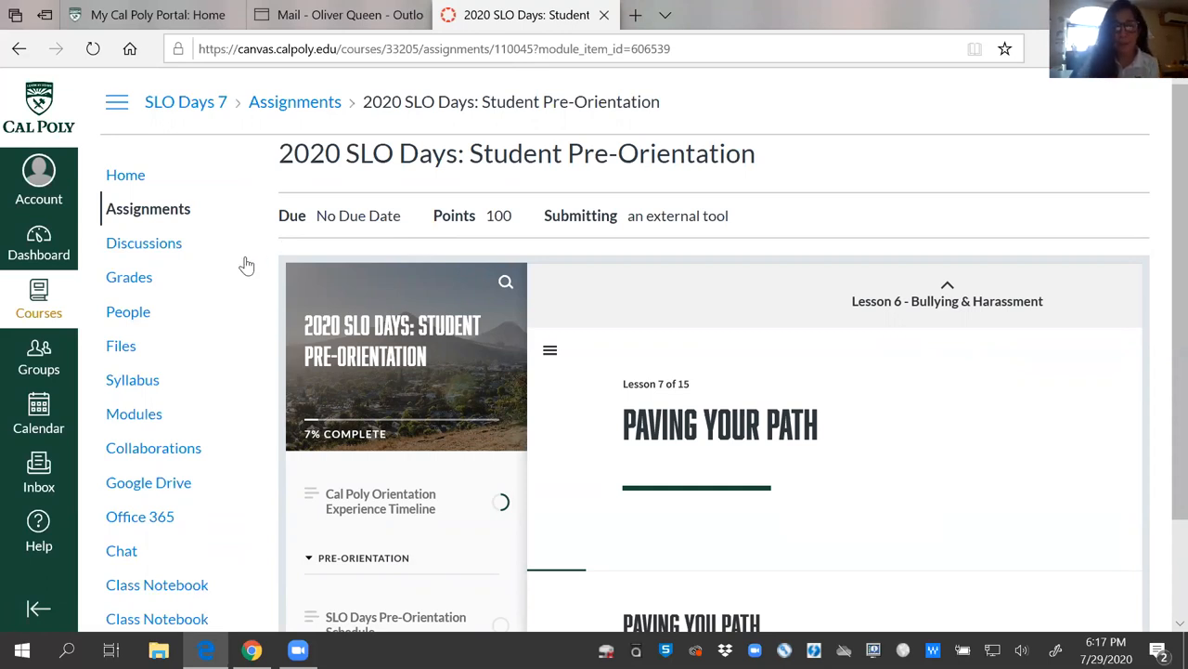
left_click(144, 243)
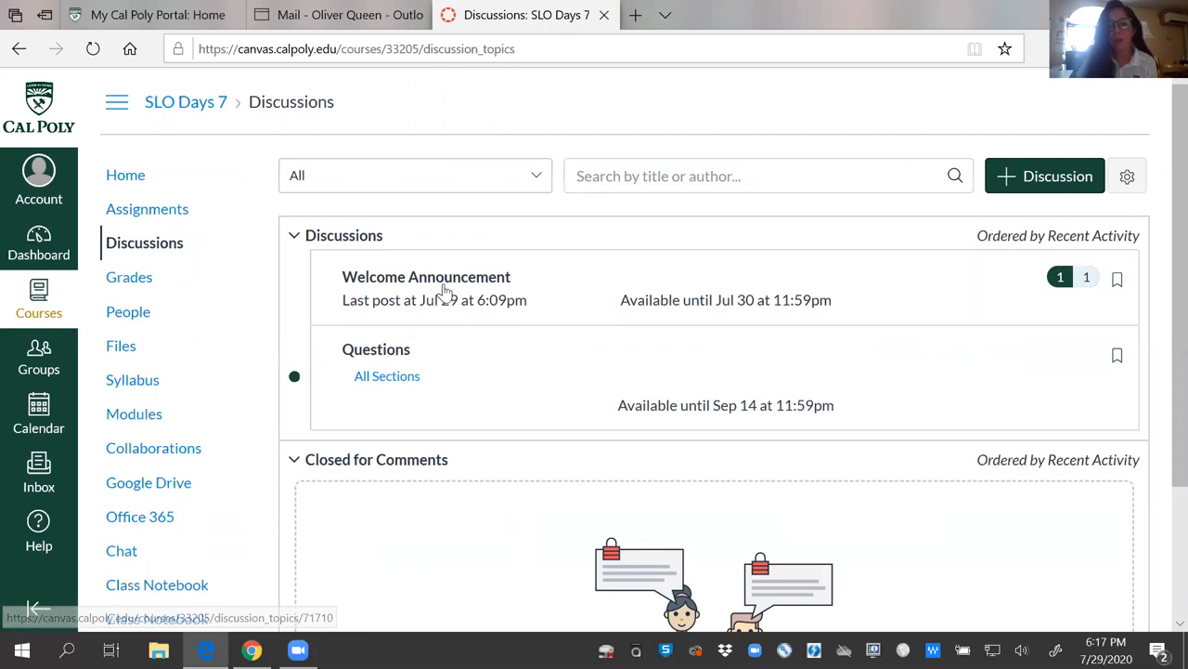
Open the Welcome Announcement - Test Group discussion from the Discussions list
left_click(426, 276)
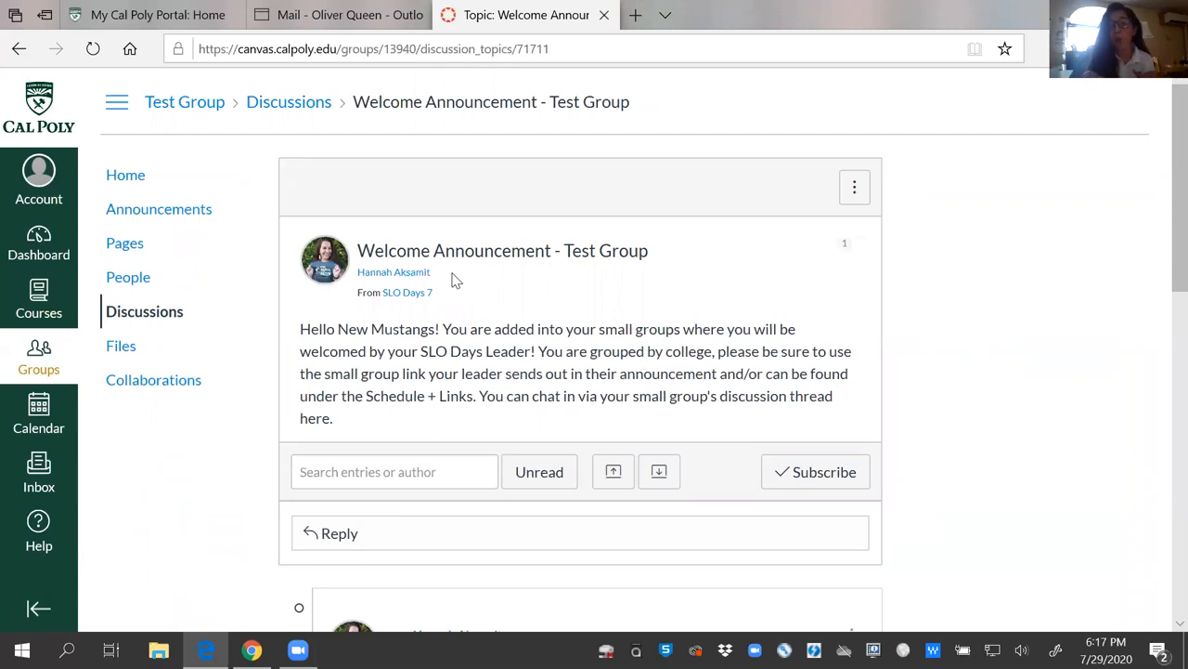
mouse_move(495, 239)
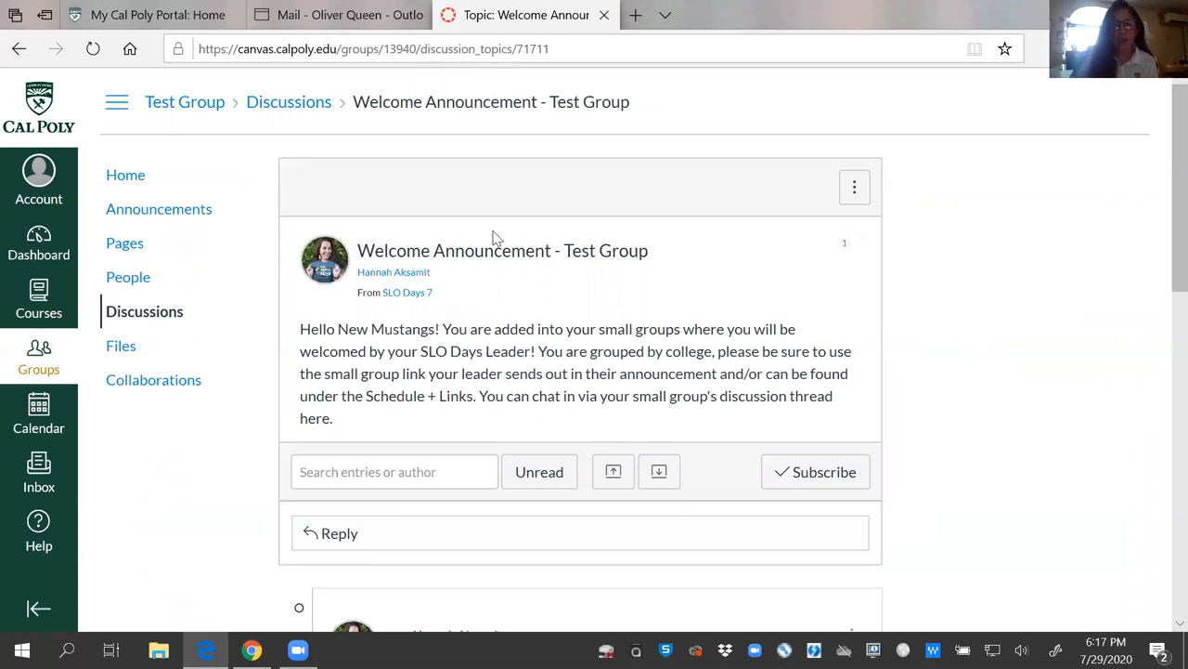
Read the leader's welcome reply and its meeting links down to the closing signature
left_click_drag(339, 329, 701, 395)
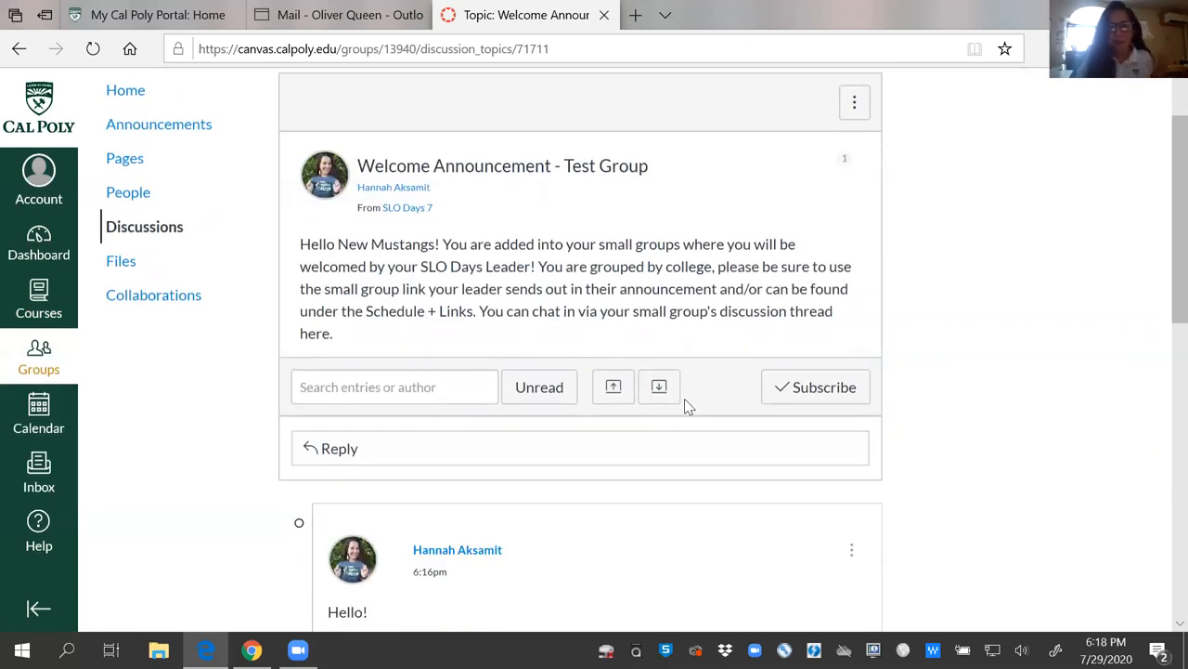
scroll("down", 3)
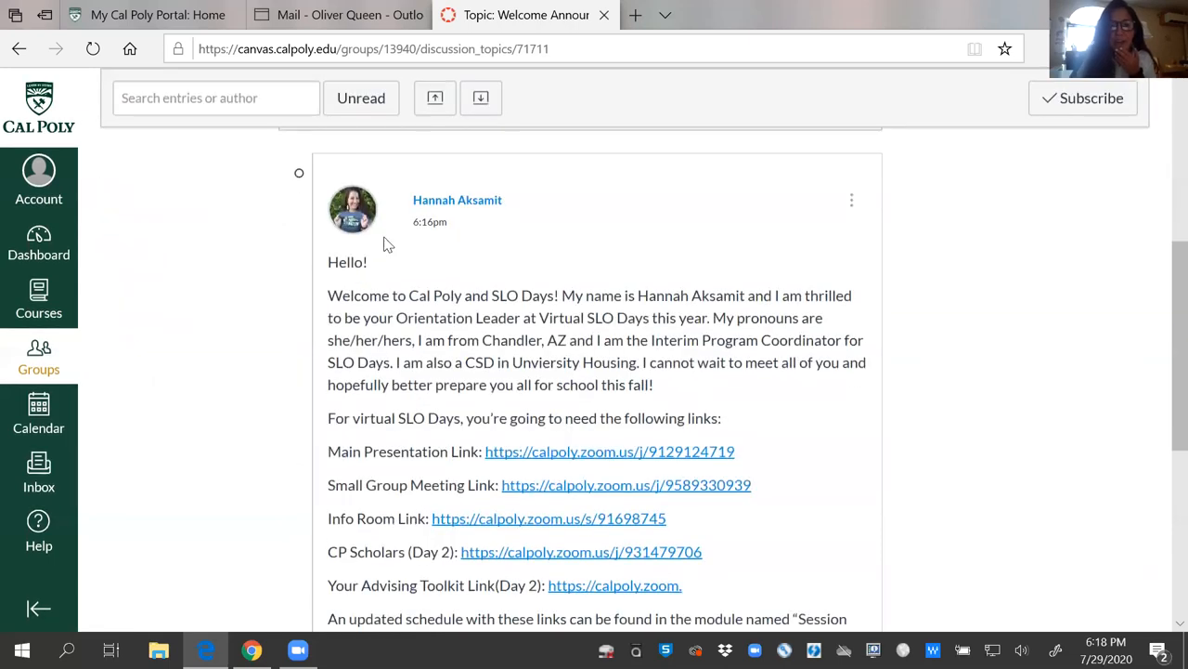
mouse_move(757, 413)
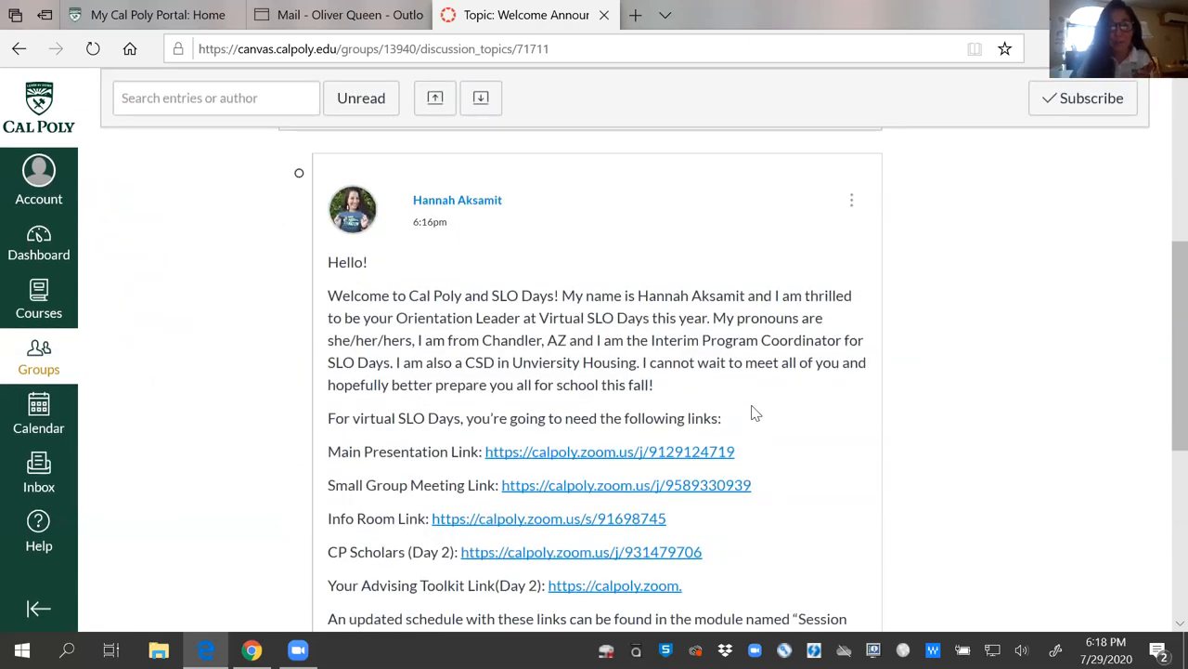
scroll("down", 3)
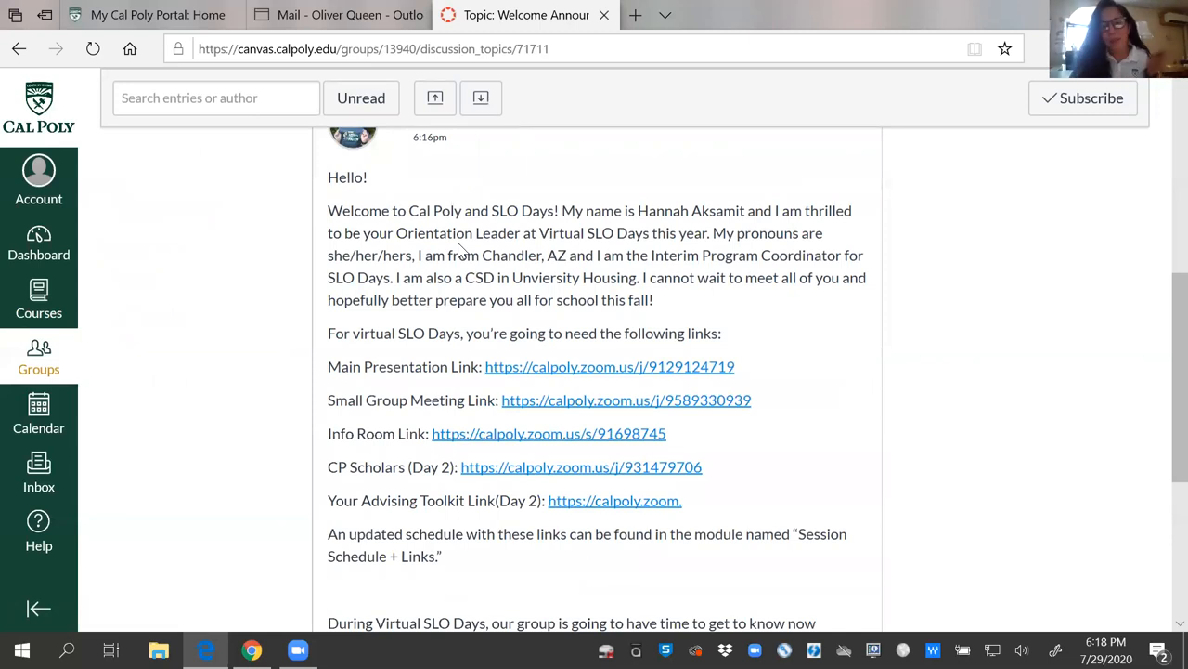
scroll("down", 3)
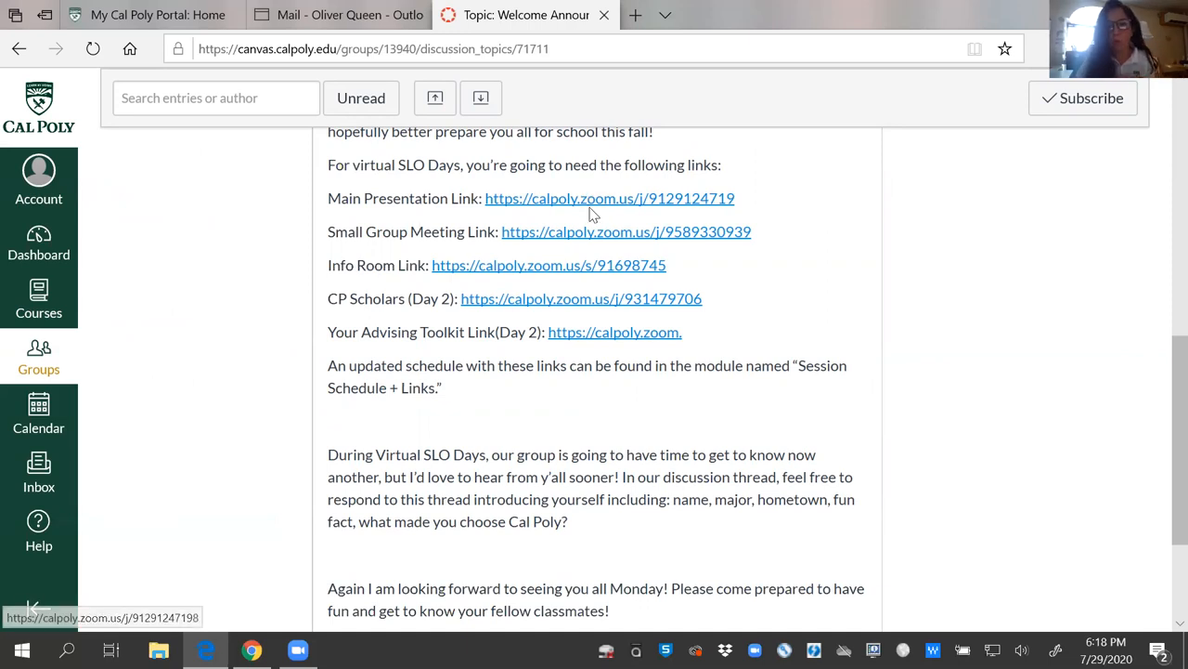
mouse_move(599, 441)
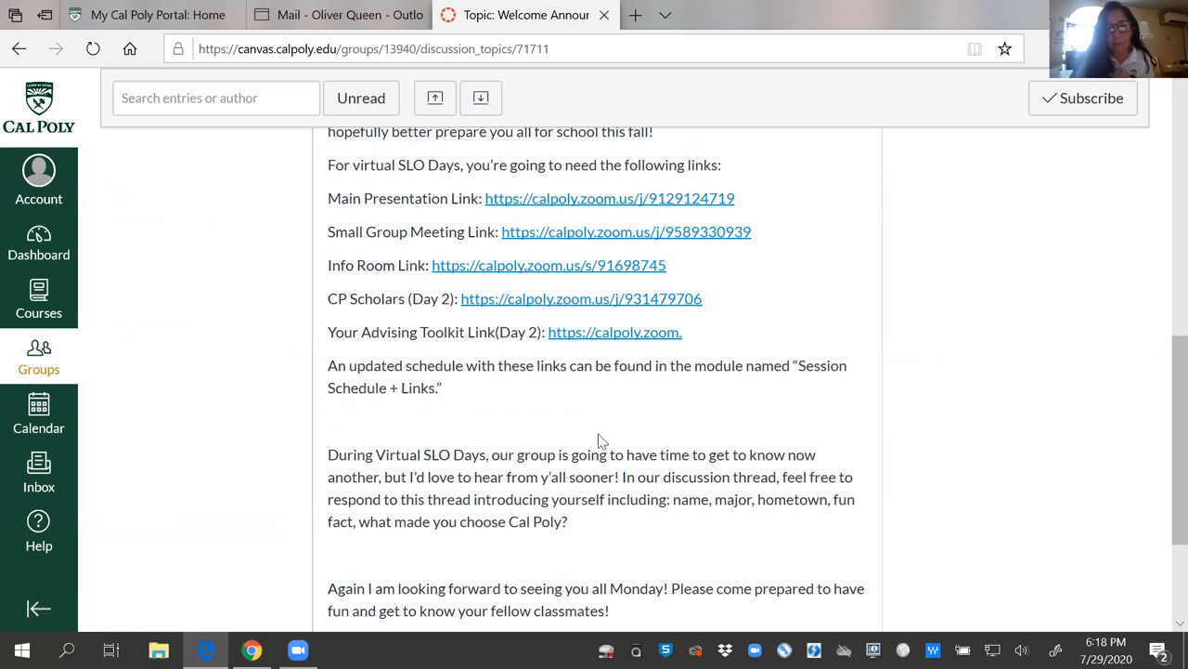
scroll("down", 3)
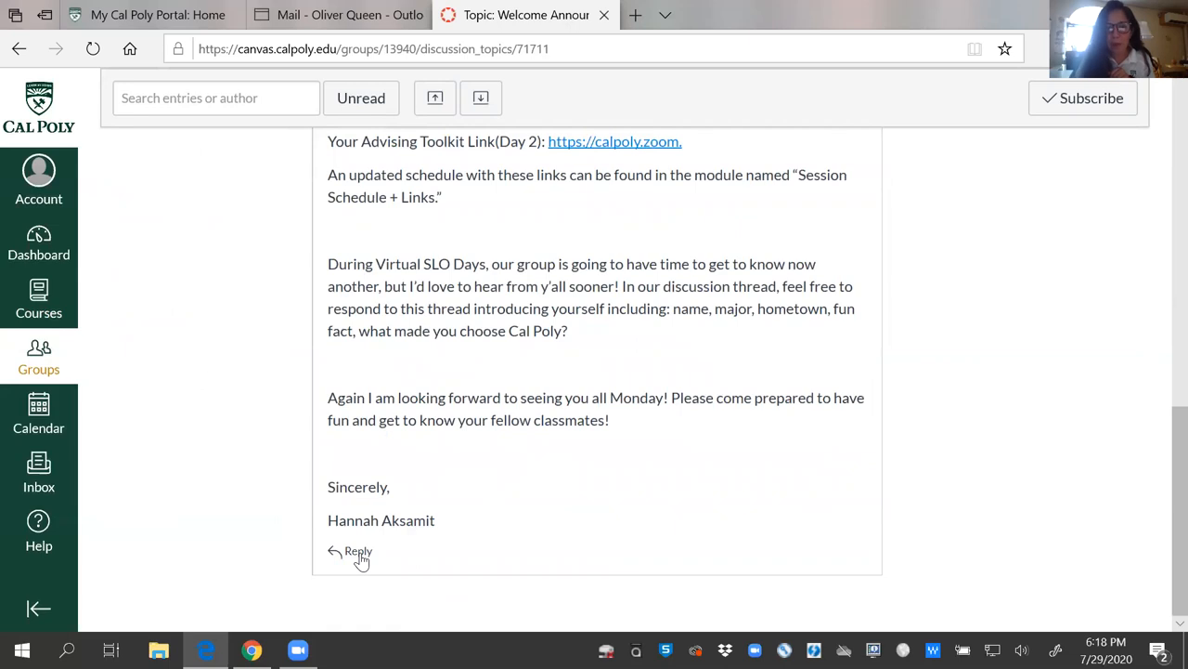